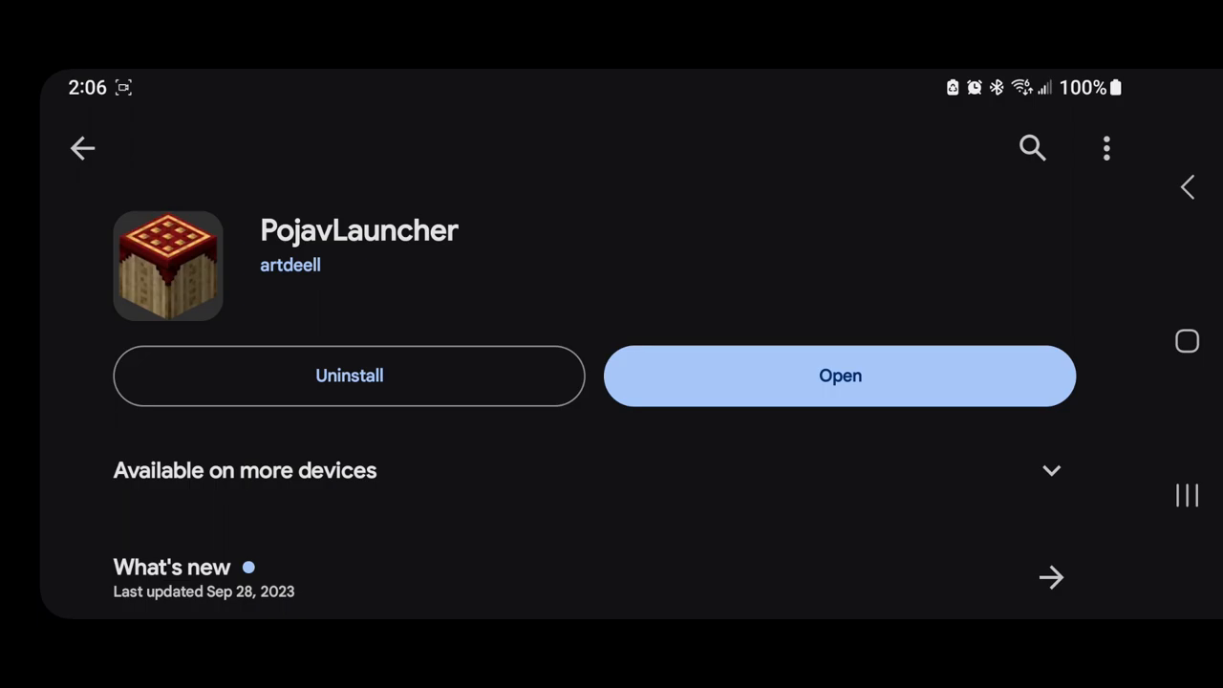
# Open the installed PojavLauncher app from its Play Store page.
pyautogui.click(839, 374)
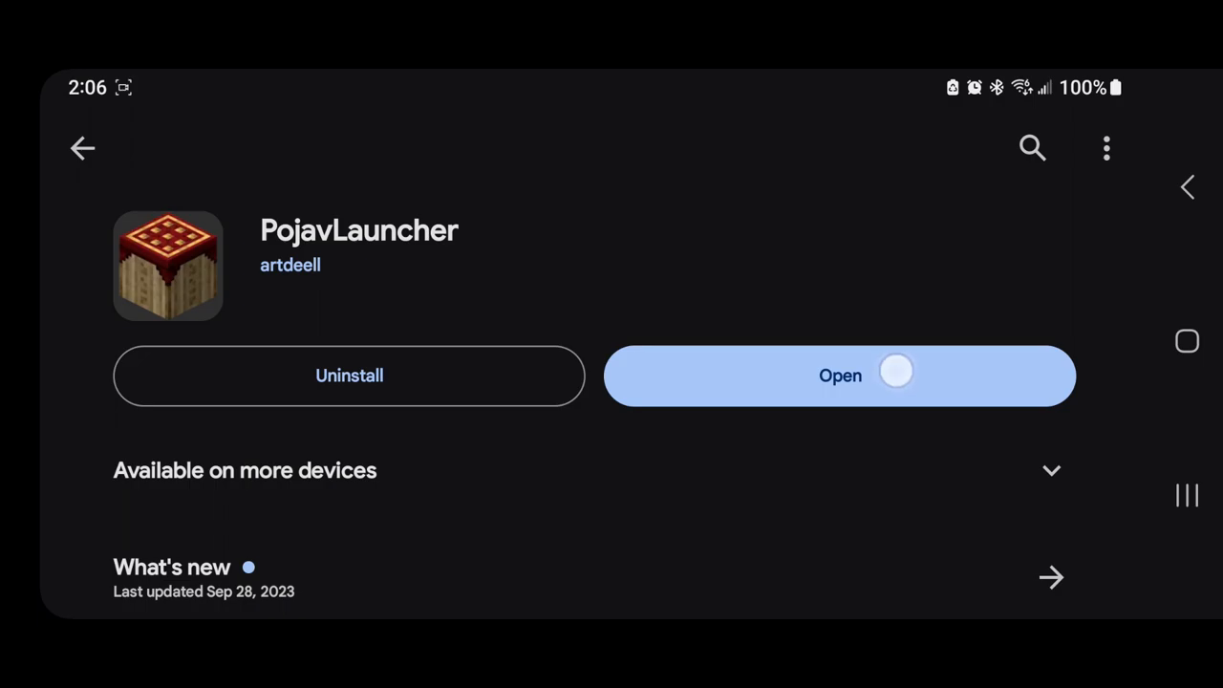
pyautogui.click(839, 374)
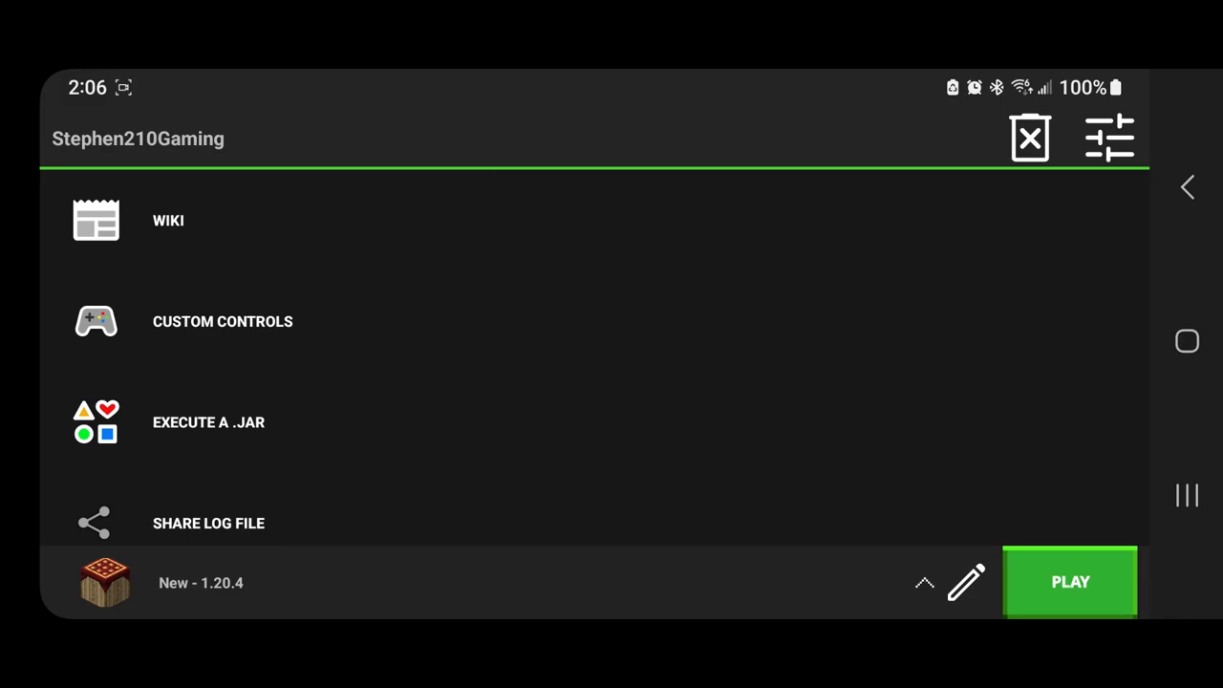
# Play the New - 1.20.4 profile to begin downloading its assets.
pyautogui.click(1069, 582)
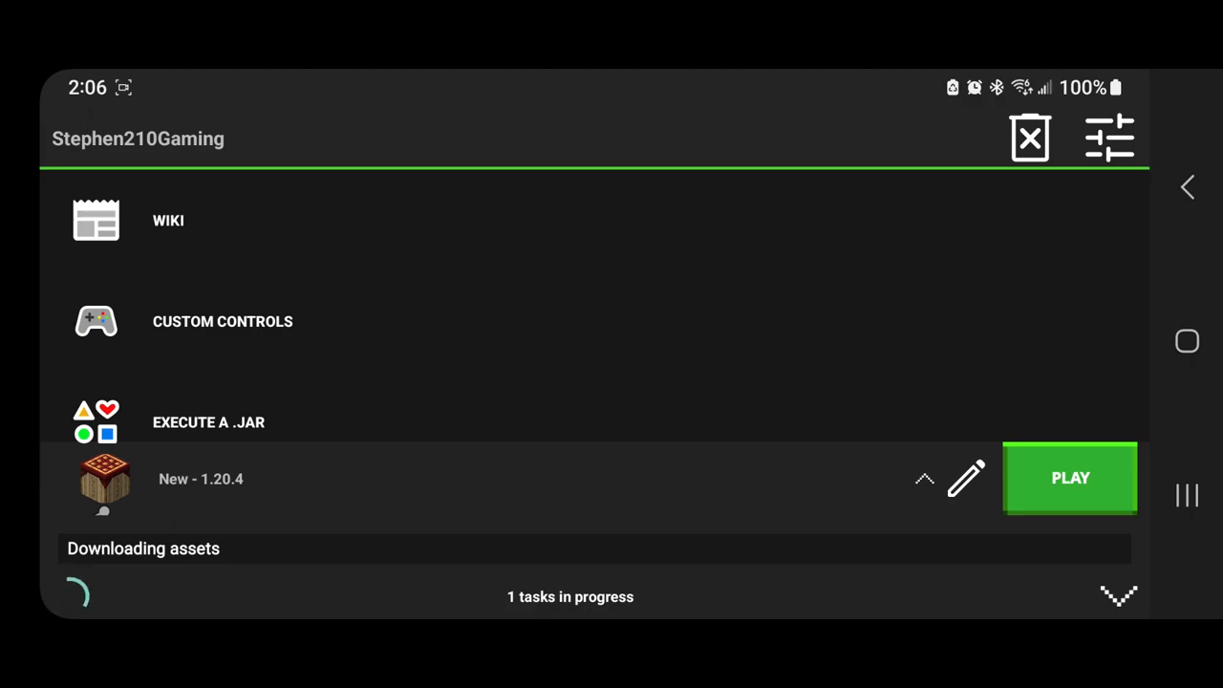
pyautogui.click(1071, 477)
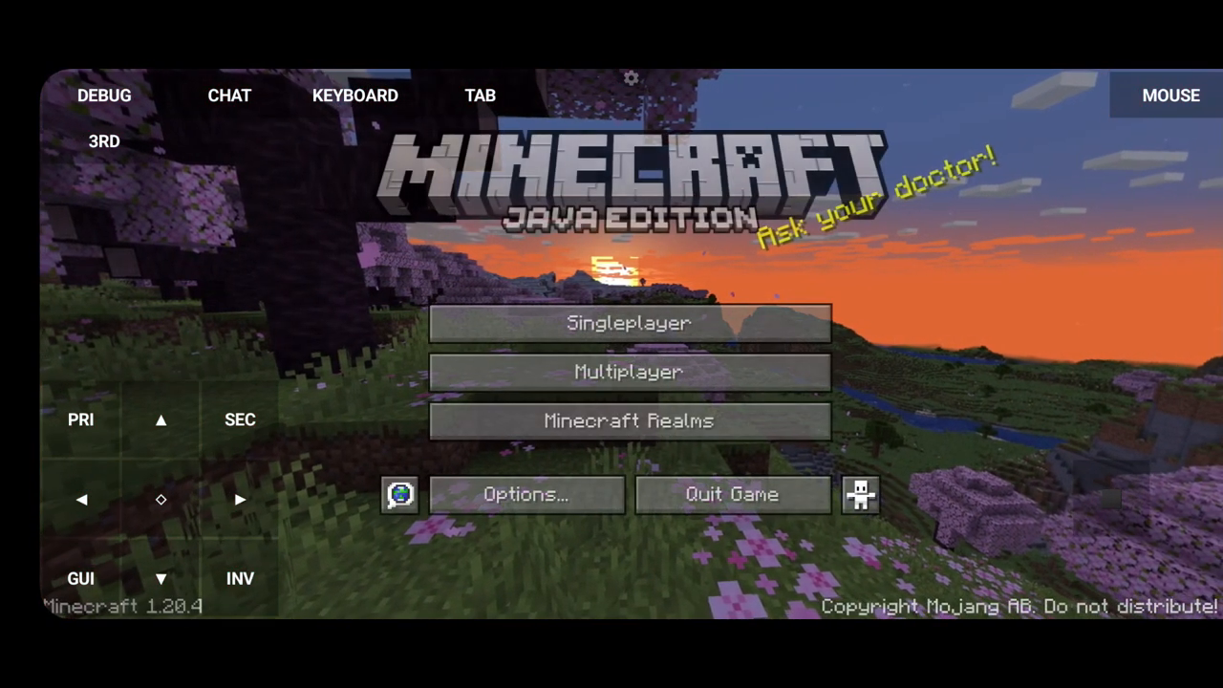
# Select the saved Minecraft Server entry under Multiplayer and join EmberEchoSMP.
pyautogui.click(628, 372)
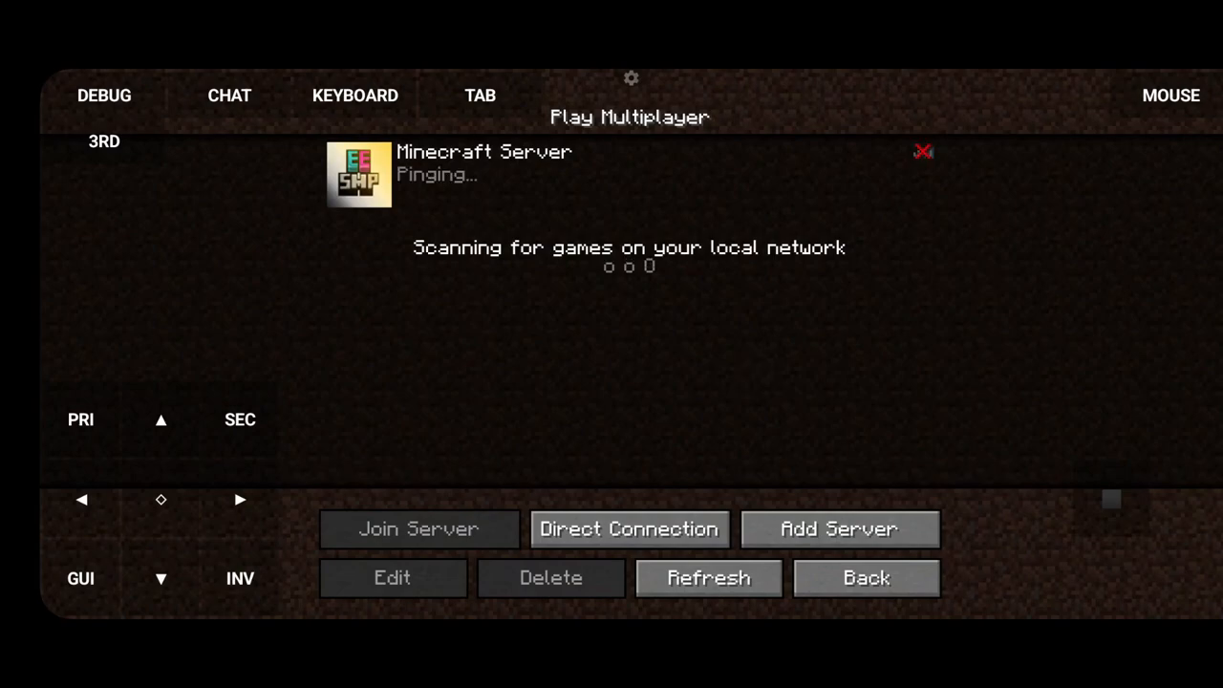
pyautogui.click(629, 174)
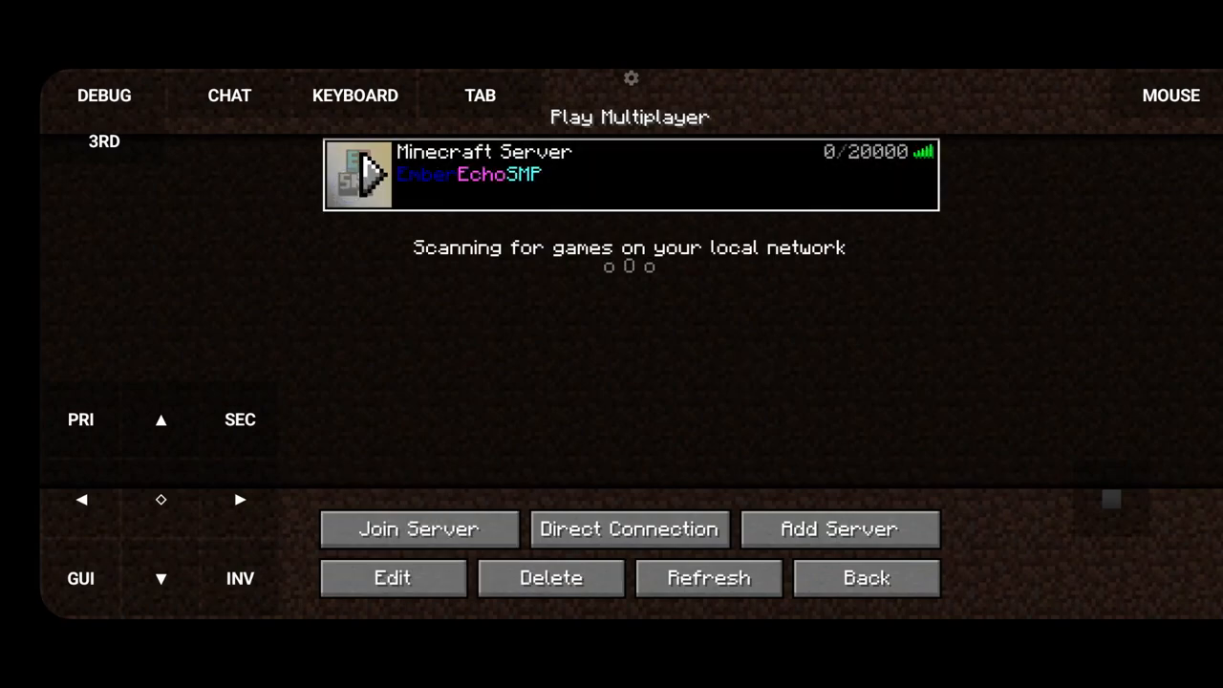
pyautogui.click(417, 529)
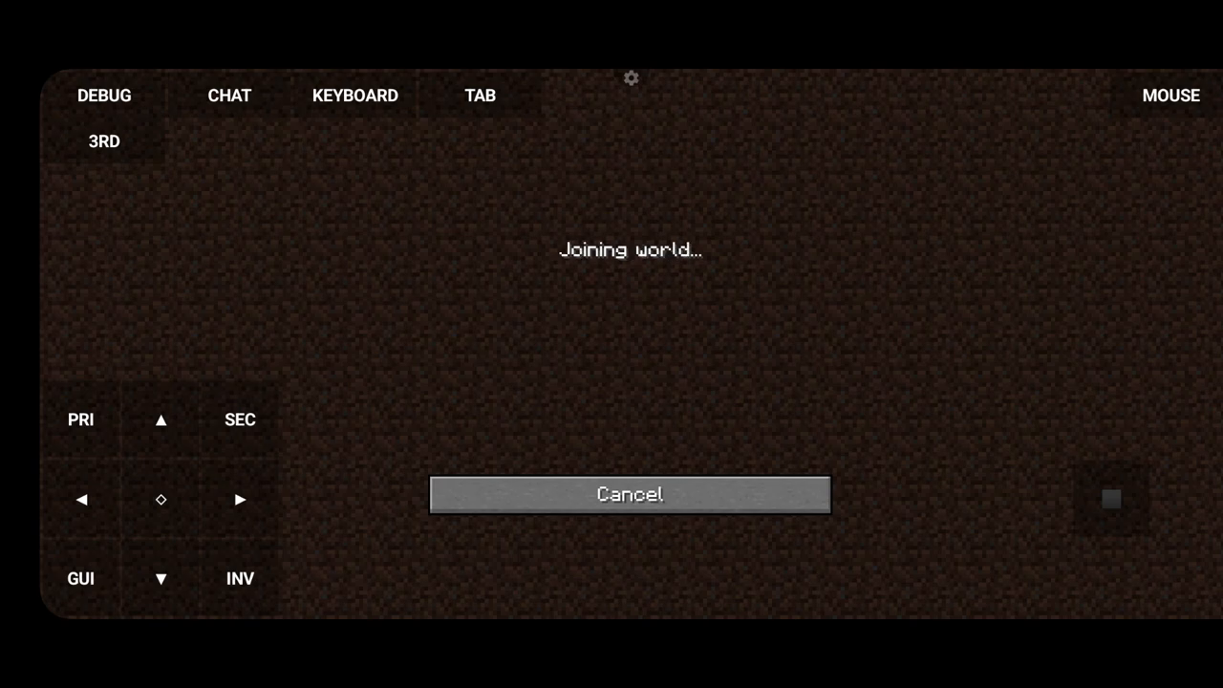